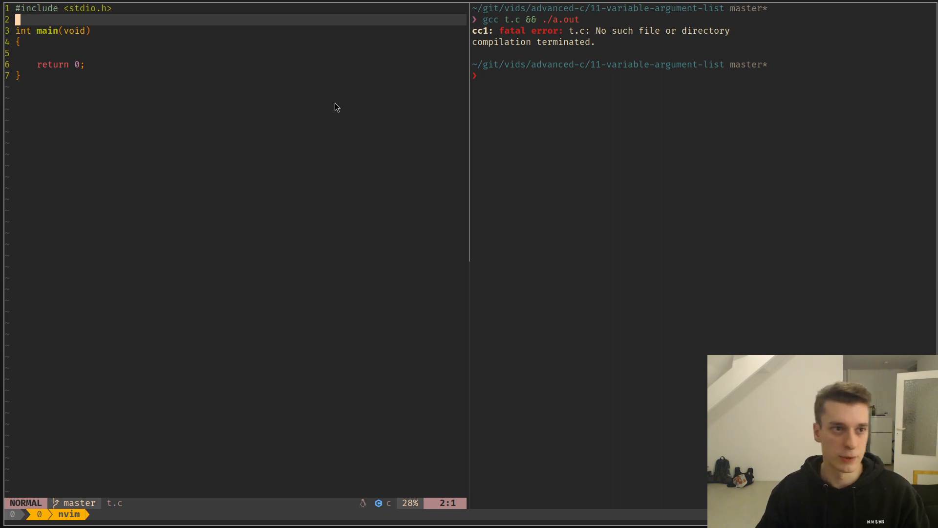
Sketch a def foo(*args, **kargs) line, strip its starred parameters, then delete it
{"action": "type", "text": "def"}
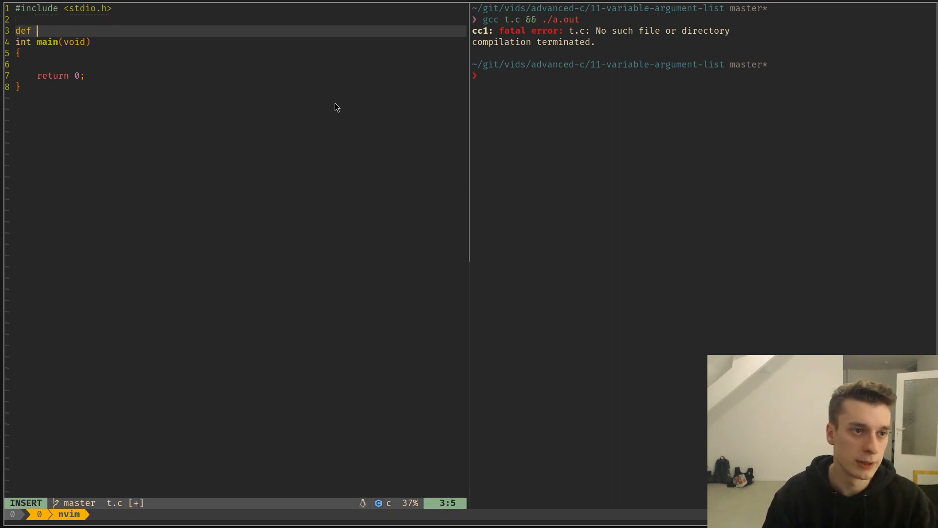
{"action": "type", "text": "foo(*args,"}
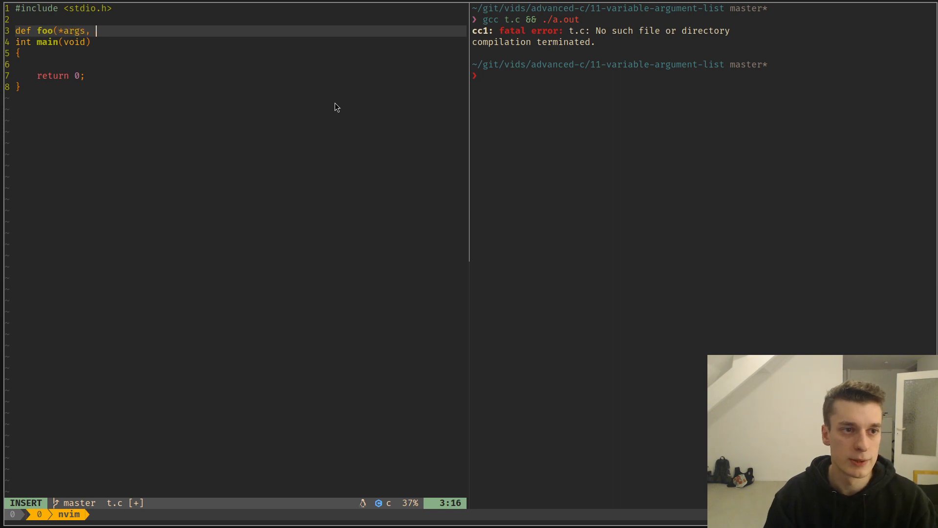
{"action": "type", "text": "**kargs)"}
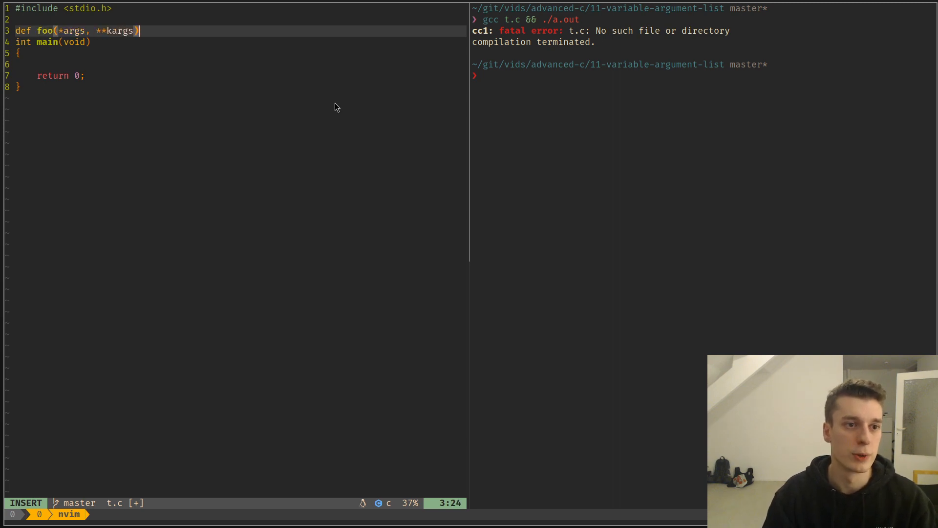
{"action": "key", "text": "Escape"}
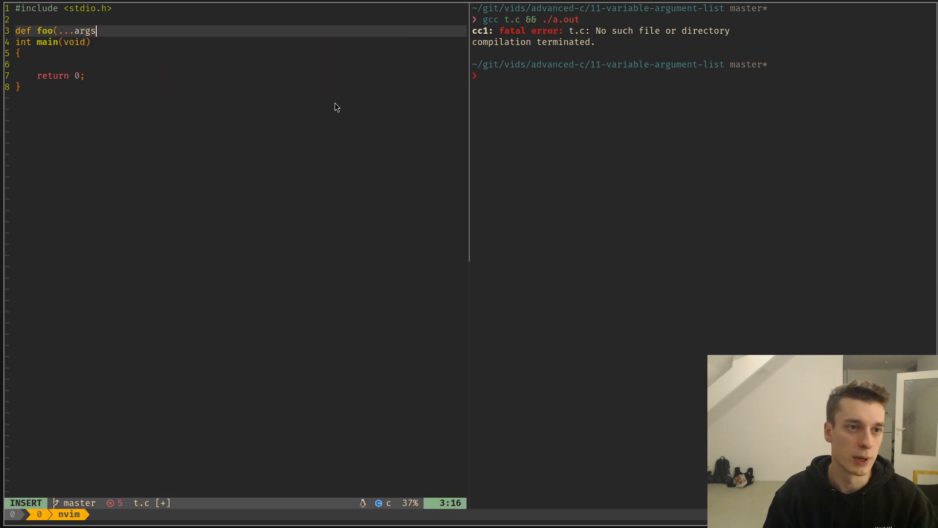
{"action": "key", "text": "Escape"}
{"action": "type", "text": "printf("}
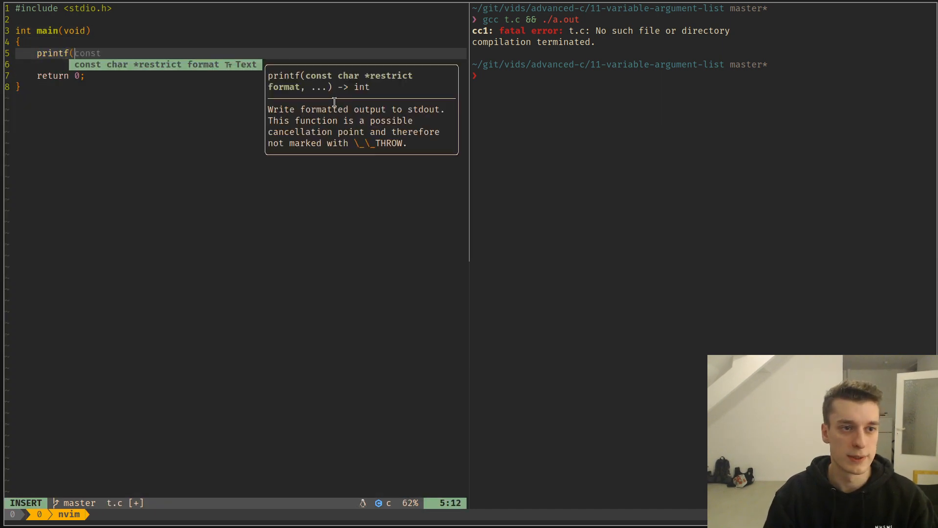
Complete the printf with format "%d, %d\n" and arguments 1, 2, then review the arguments
{"action": "type", "text": "\"%"}
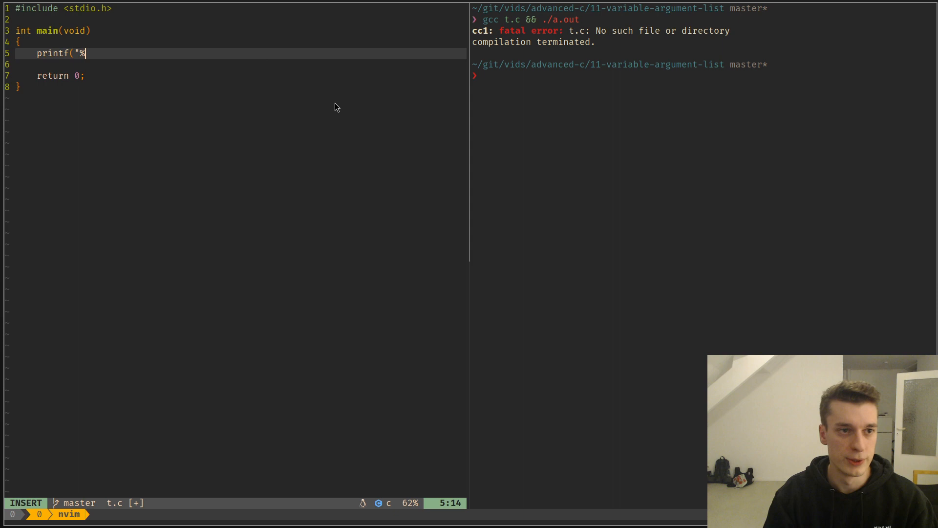
{"action": "type", "text": "d, %d\\"}
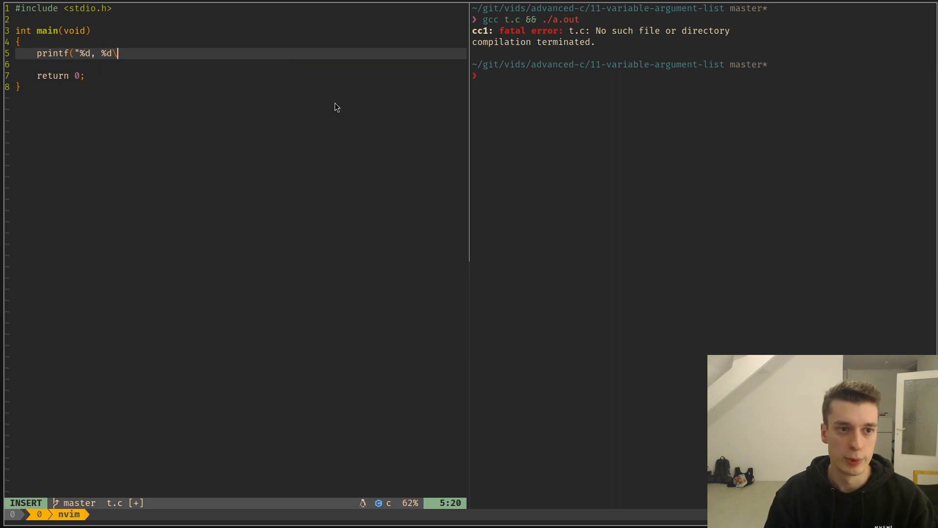
{"action": "type", "text": "n\", 1, 2);"}
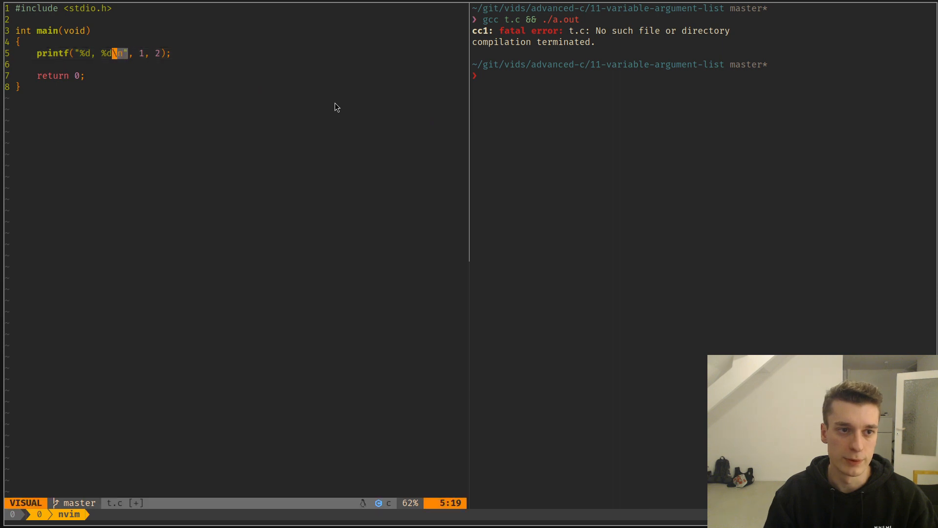
{"action": "key", "text": "Escape"}
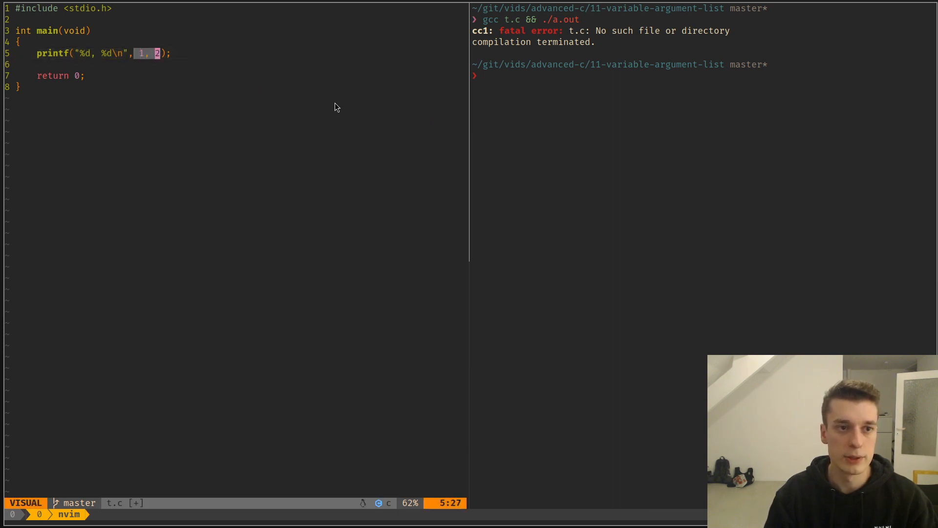
{"action": "key", "text": "Escape"}
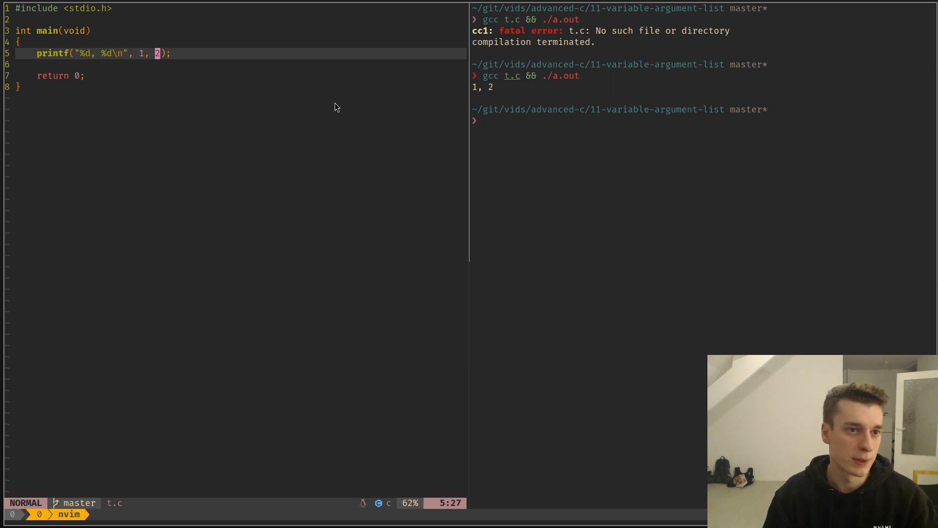
Run man execl in the terminal pane, replacing the drafted man va_start query
{"action": "type", "text": "man va_start"}
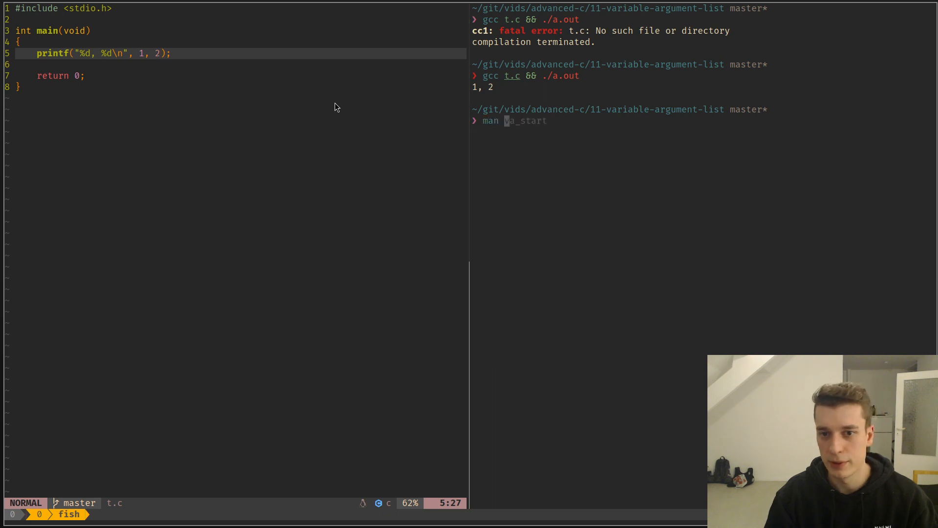
{"action": "type", "text": "execl"}
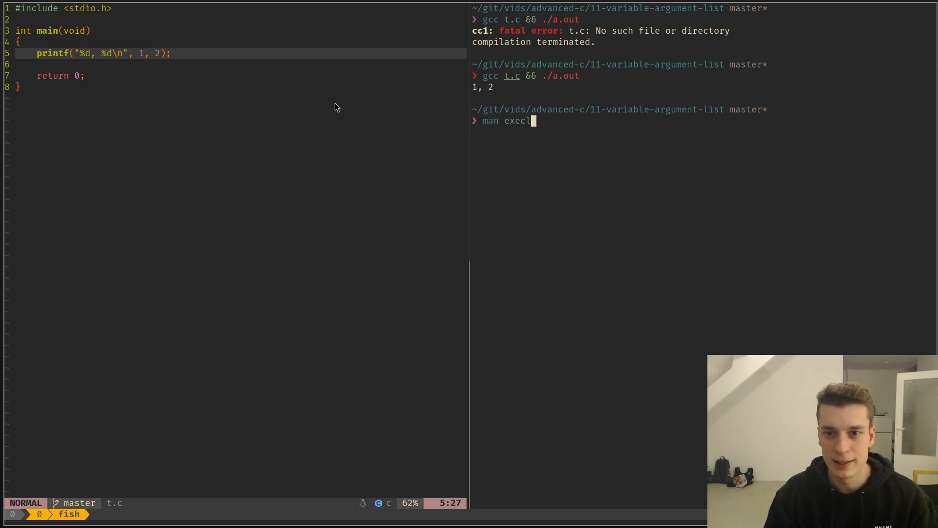
{"action": "key", "text": "Return"}
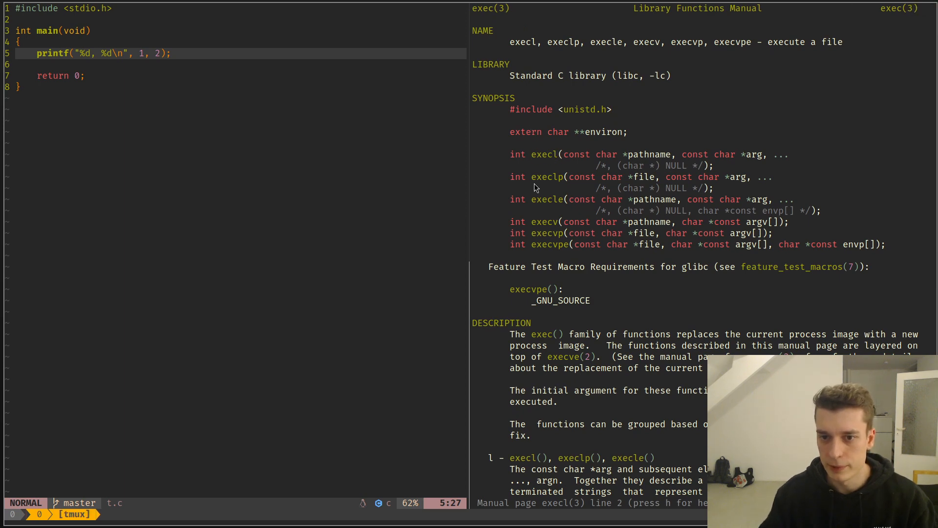
{"action": "mouse_move", "coordinate": [559, 182]}
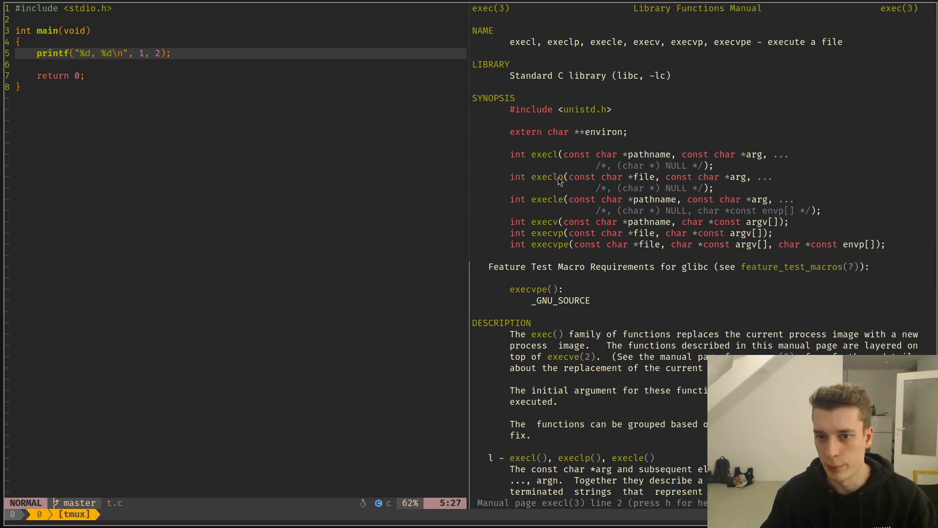
{"action": "mouse_move", "coordinate": [749, 168]}
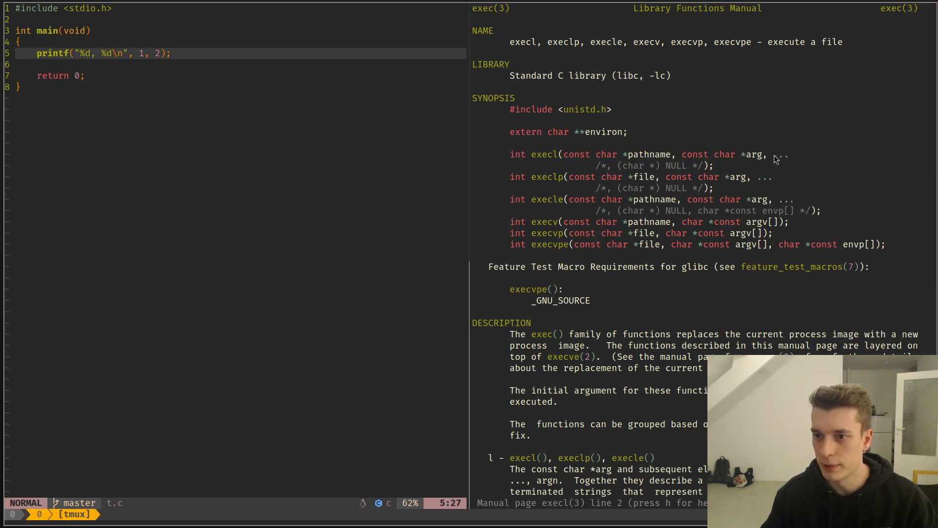
{"action": "mouse_move", "coordinate": [754, 157]}
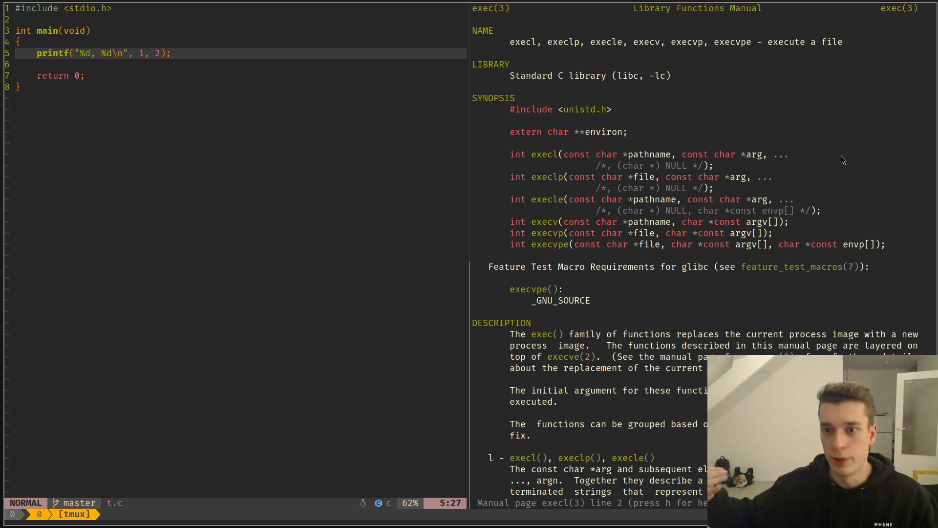
{"action": "mouse_move", "coordinate": [343, 135]}
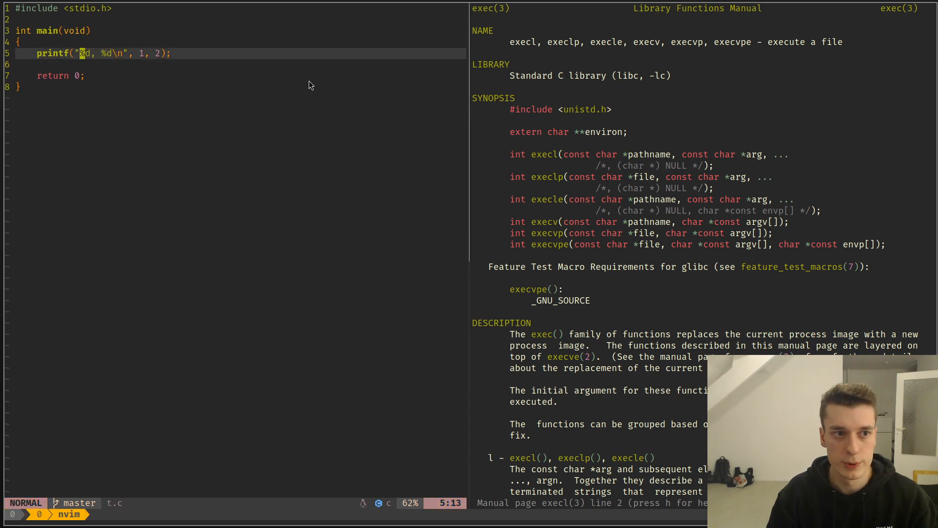
Draft execl("/usr/bin/cat", "some_file", "file2"), delete that line, and quit the execl page
{"action": "type", "text": "execl("}
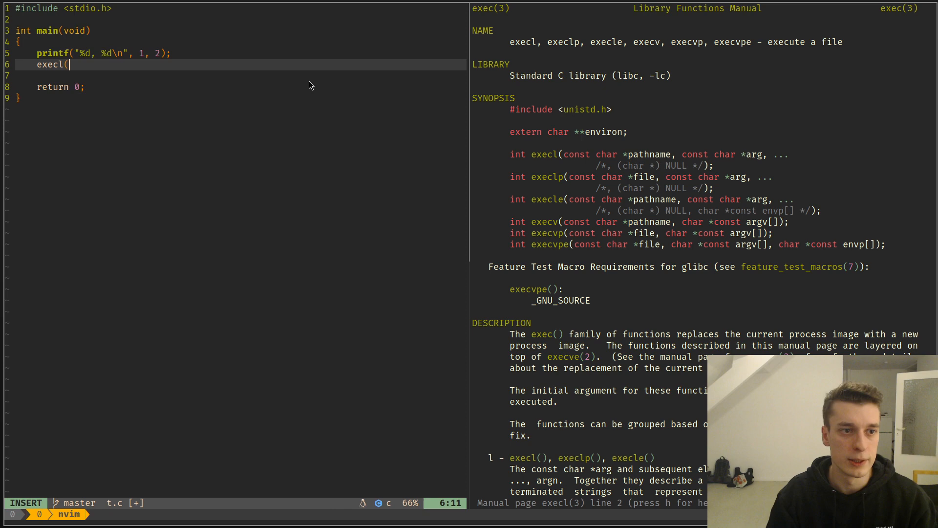
{"action": "type", "text": "\"/usr/bin/ca"}
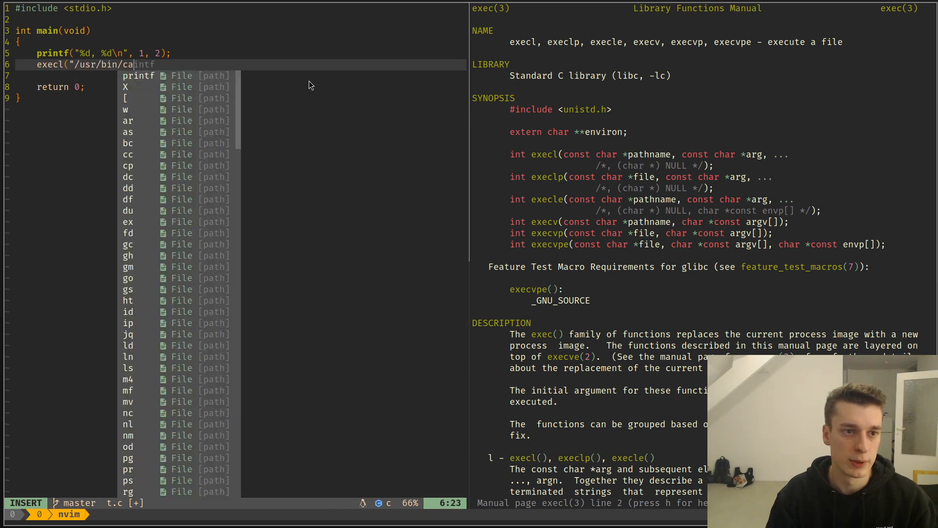
{"action": "type", "text": "t\", \""}
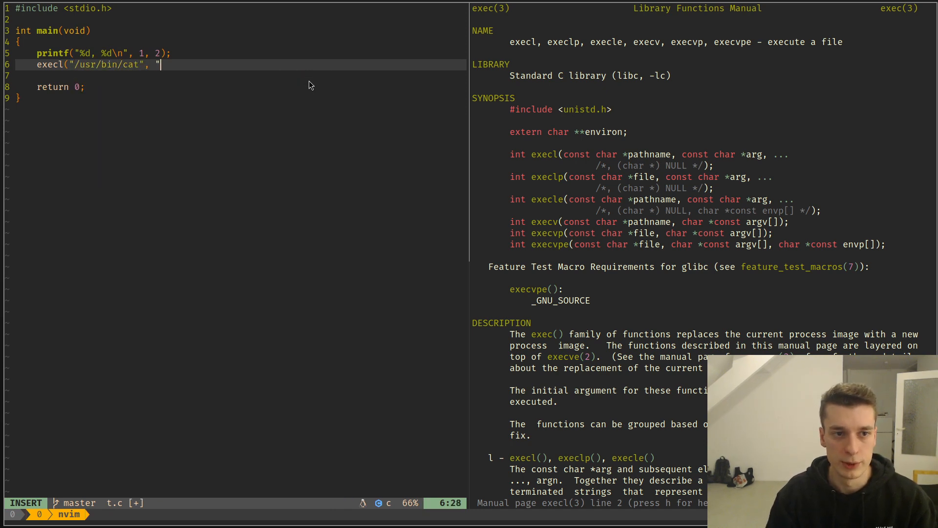
{"action": "type", "text": "some_file"}
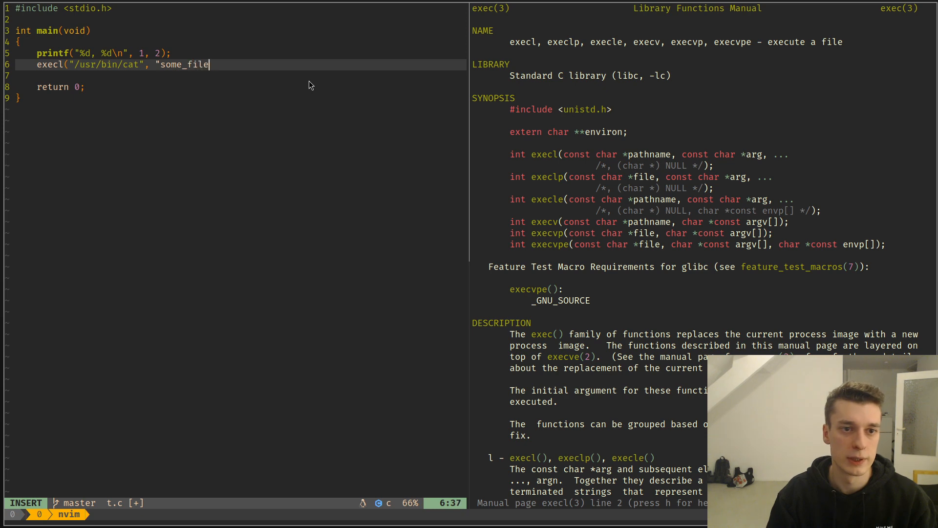
{"action": "type", "text": "\", \"file2\", NULL);"}
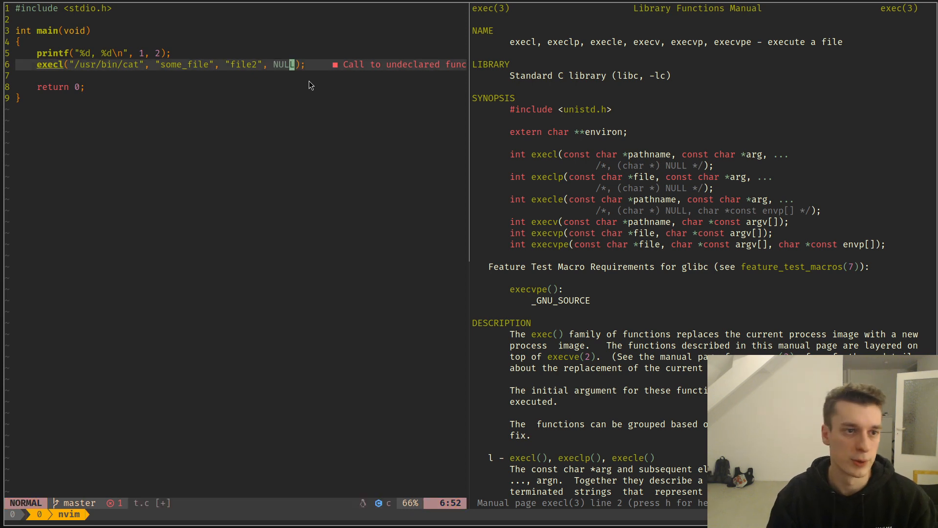
{"action": "key", "text": "dd"}
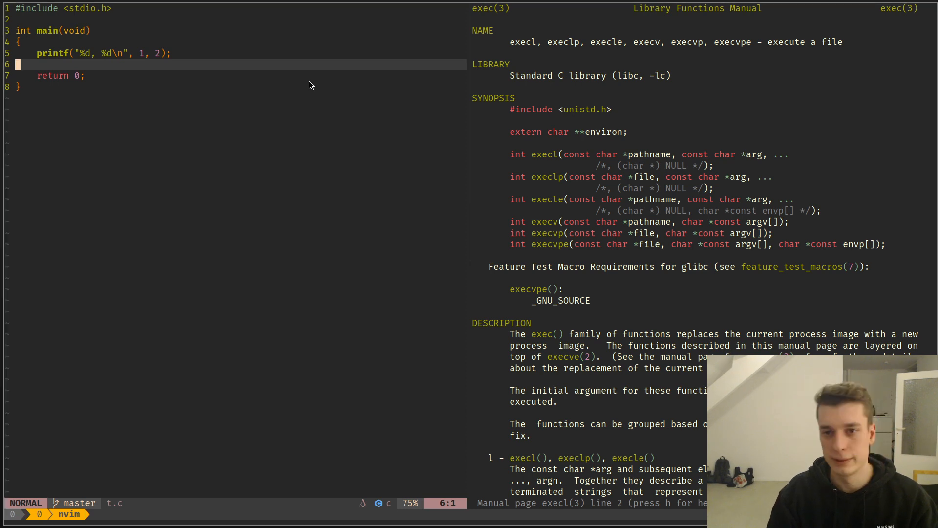
{"action": "key", "text": "q"}
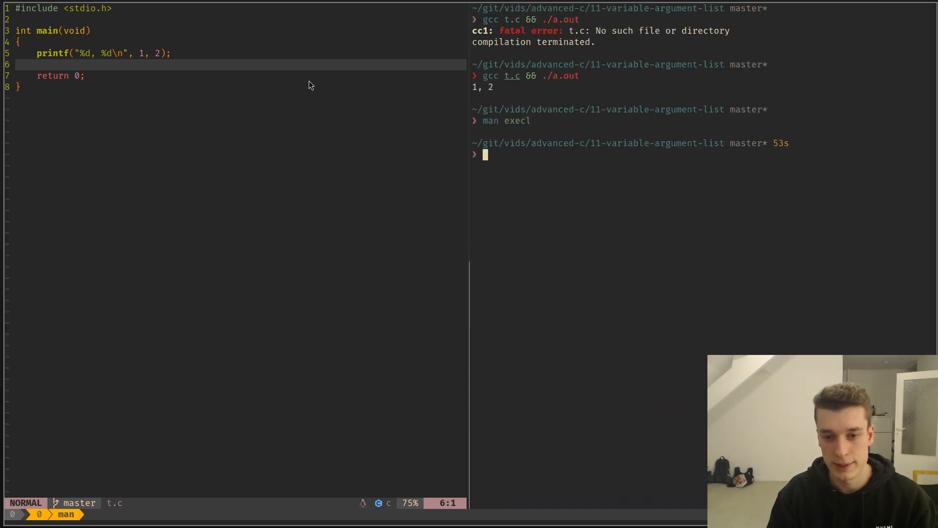
View the man 2 open page, scroll down through it, then quit man
{"action": "type", "text": "man 2 open"}
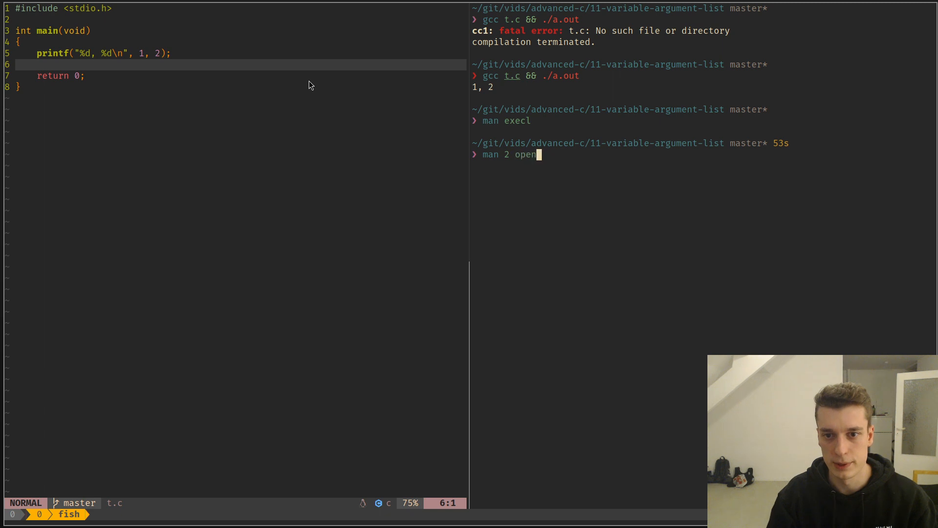
{"action": "key", "text": "Return"}
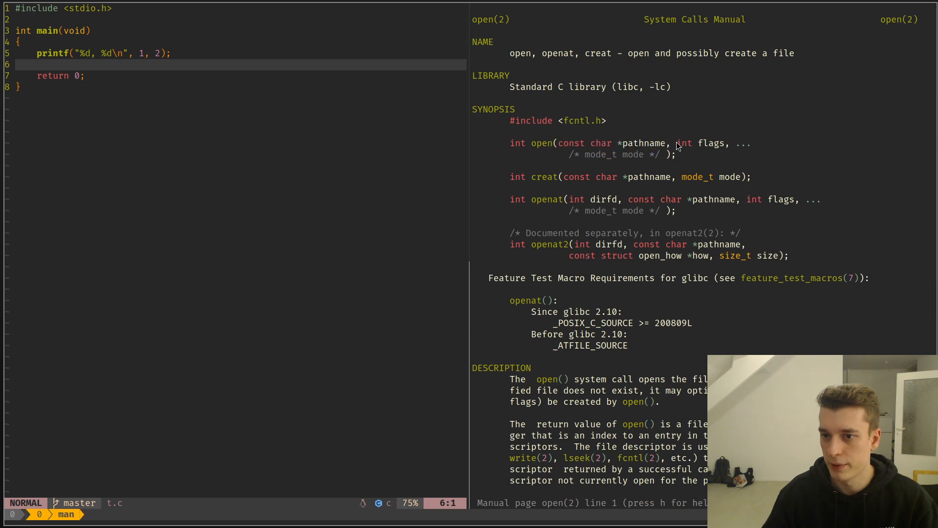
{"action": "mouse_move", "coordinate": [724, 146]}
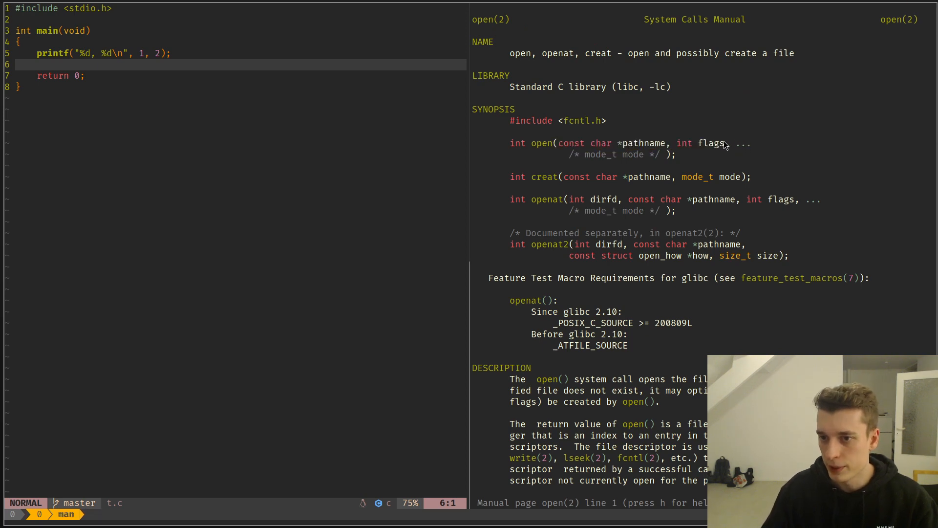
{"action": "mouse_move", "coordinate": [662, 156]}
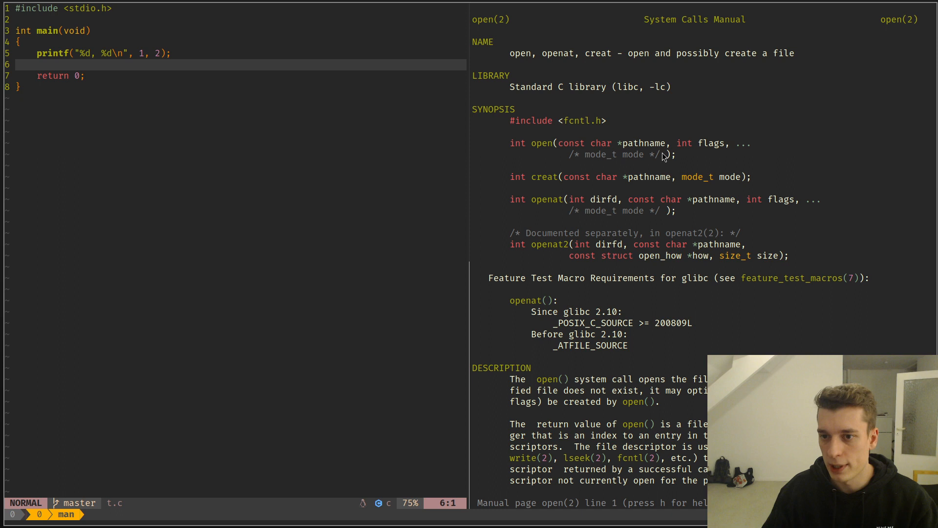
{"action": "mouse_move", "coordinate": [601, 157]}
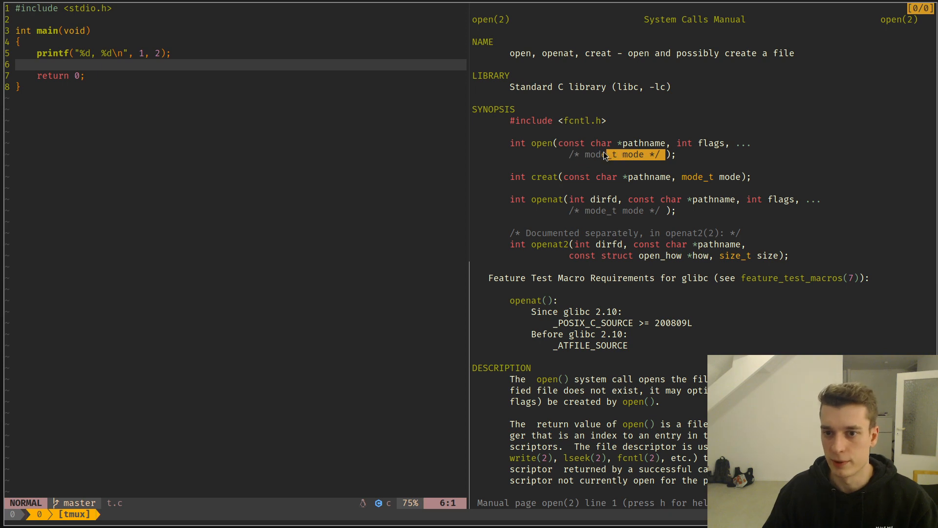
{"action": "scroll", "scroll_direction": "down", "scroll_amount": 3}
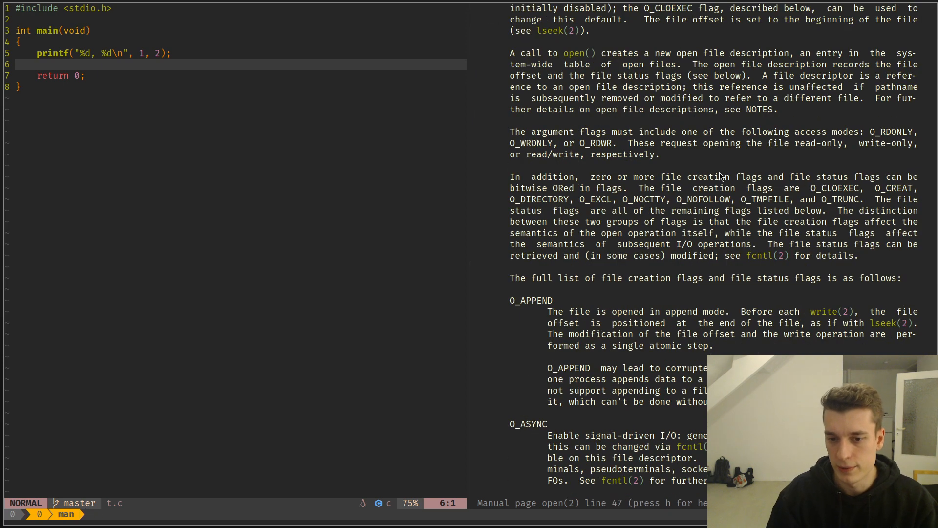
{"action": "scroll", "scroll_direction": "down", "scroll_amount": 3}
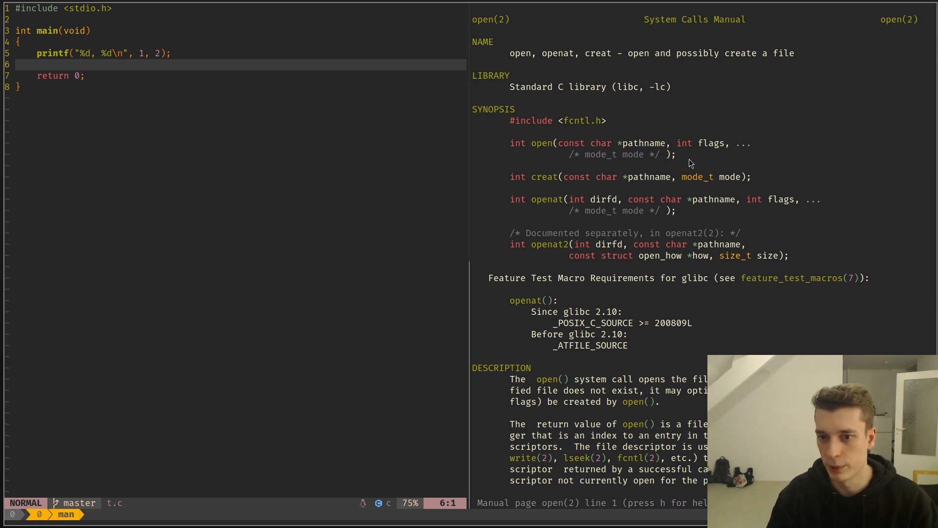
{"action": "key", "text": "q"}
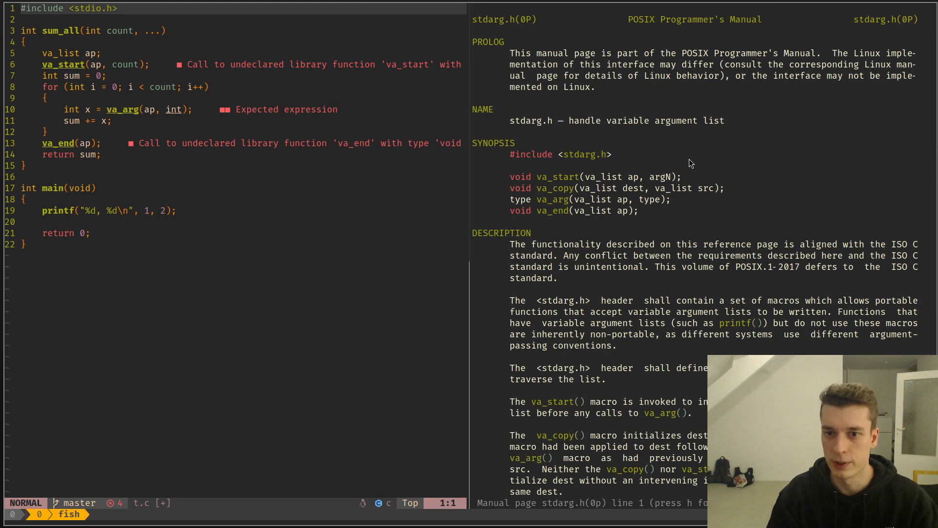
{"action": "mouse_move", "coordinate": [563, 165]}
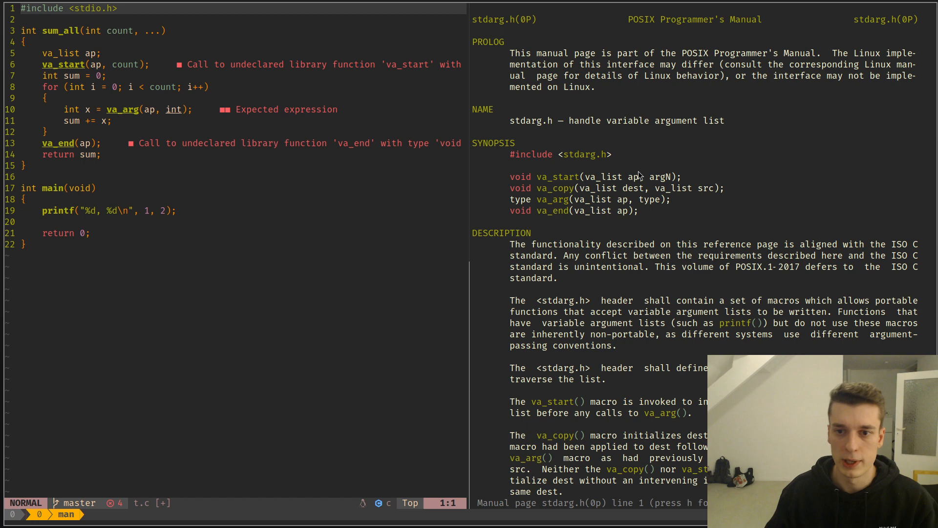
{"action": "mouse_move", "coordinate": [549, 217]}
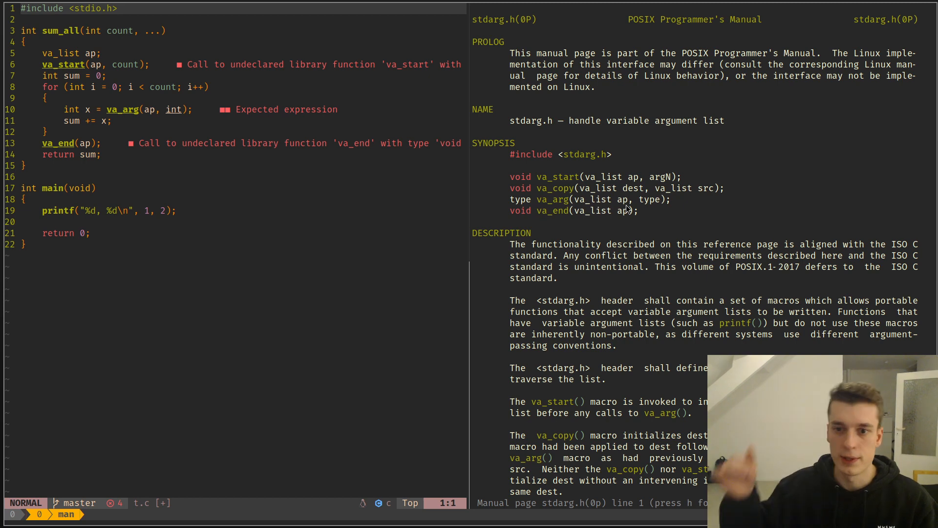
{"action": "mouse_move", "coordinate": [544, 178]}
{"action": "type", "text": "#include <stdarg.h>"}
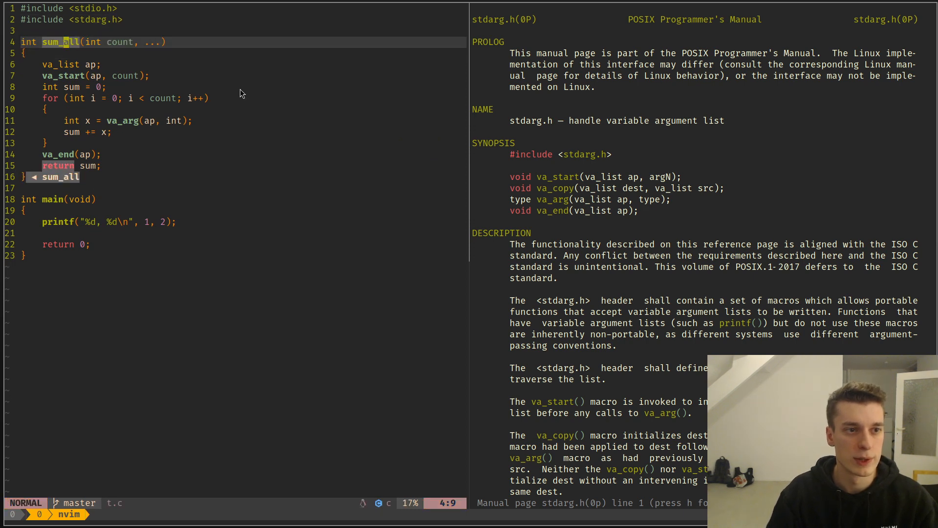
Visually select the int type of sum_all's count parameter
{"action": "key", "text": "v"}
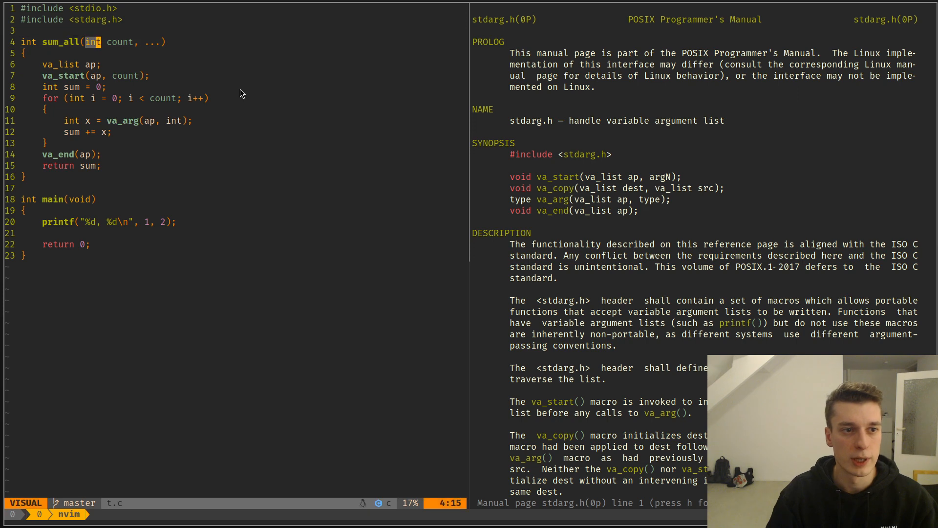
{"action": "key", "text": "Escape"}
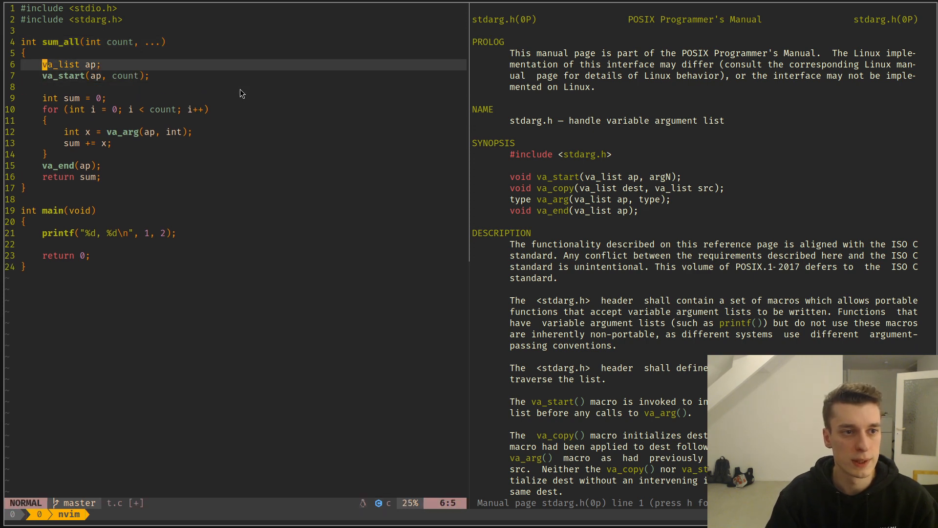
Review sum_all by selecting va_list ap, the va_start line, count and the ... parameter, then type int
{"action": "key", "text": "V"}
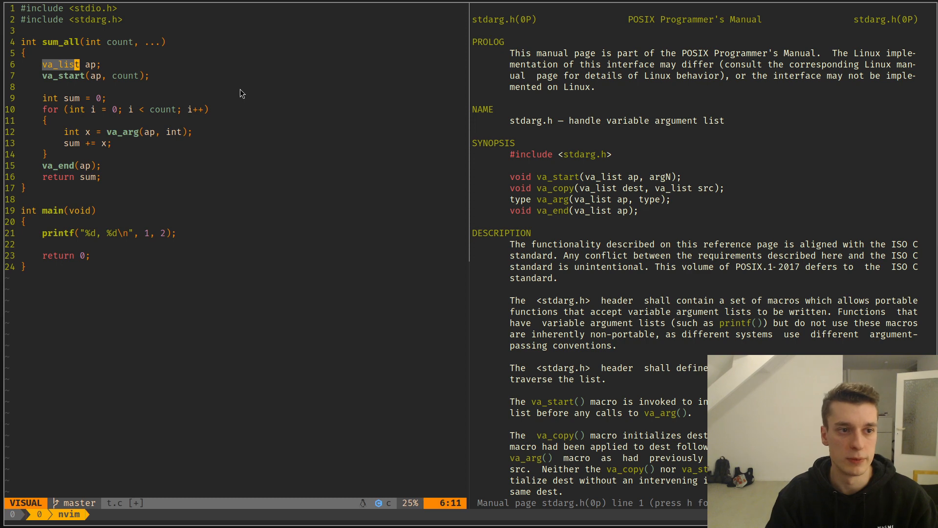
{"action": "key", "text": "w"}
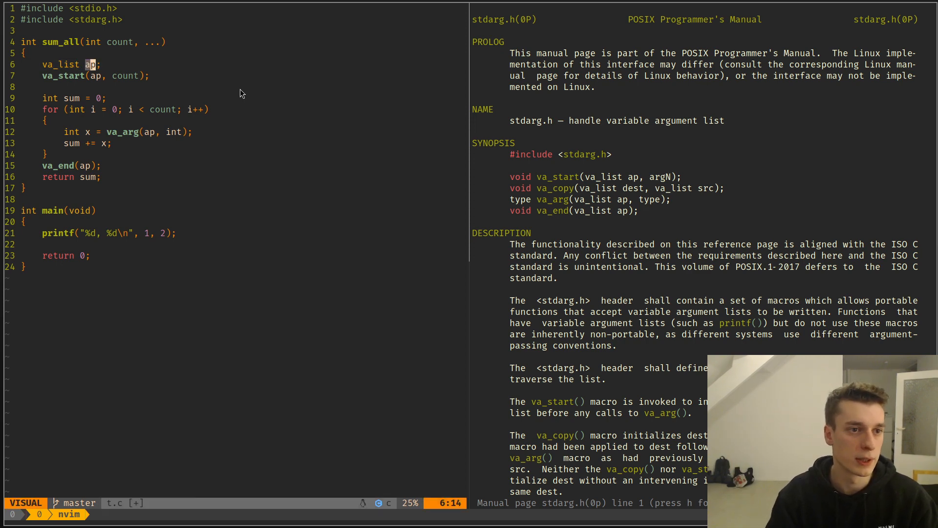
{"action": "key", "text": "Escape"}
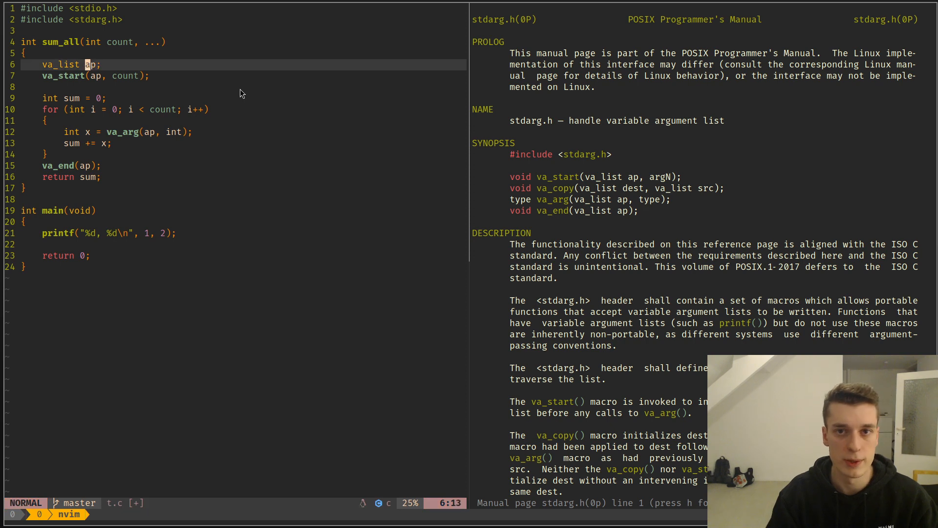
{"action": "key", "text": "j"}
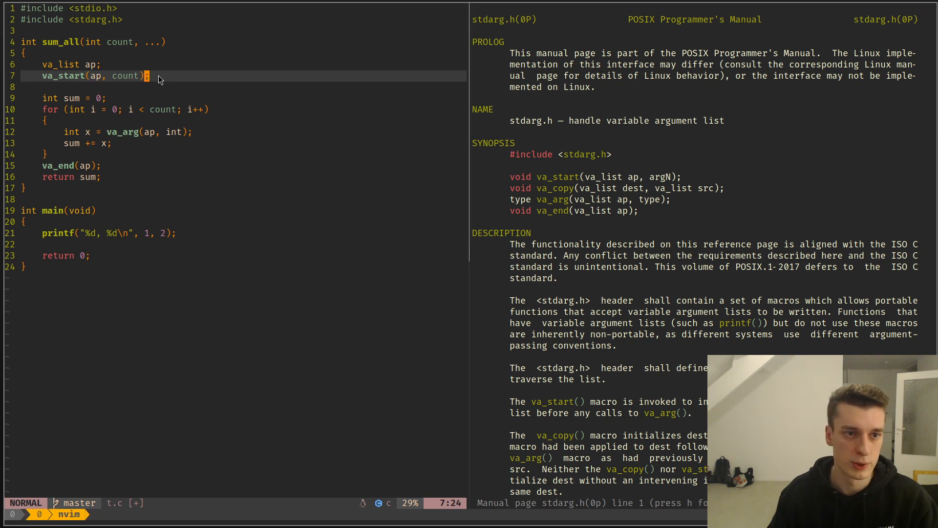
{"action": "key", "text": "V"}
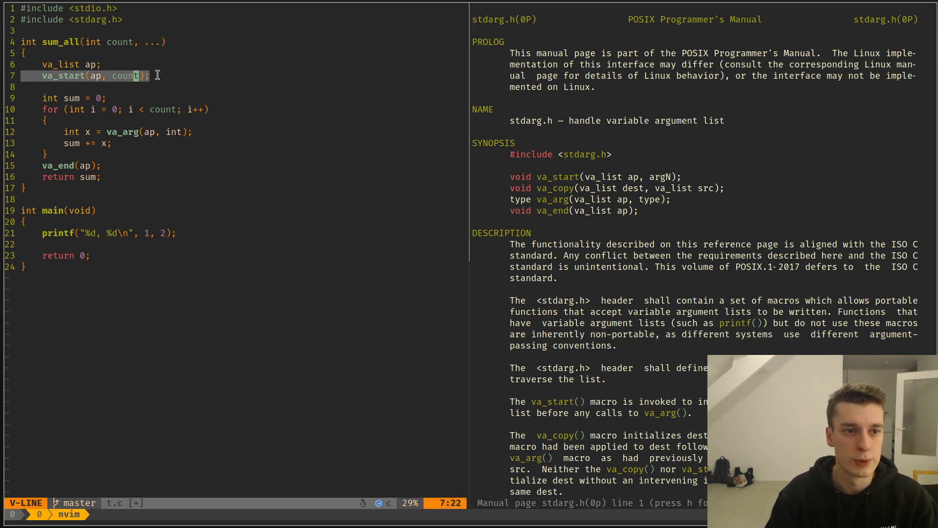
{"action": "key", "text": "v"}
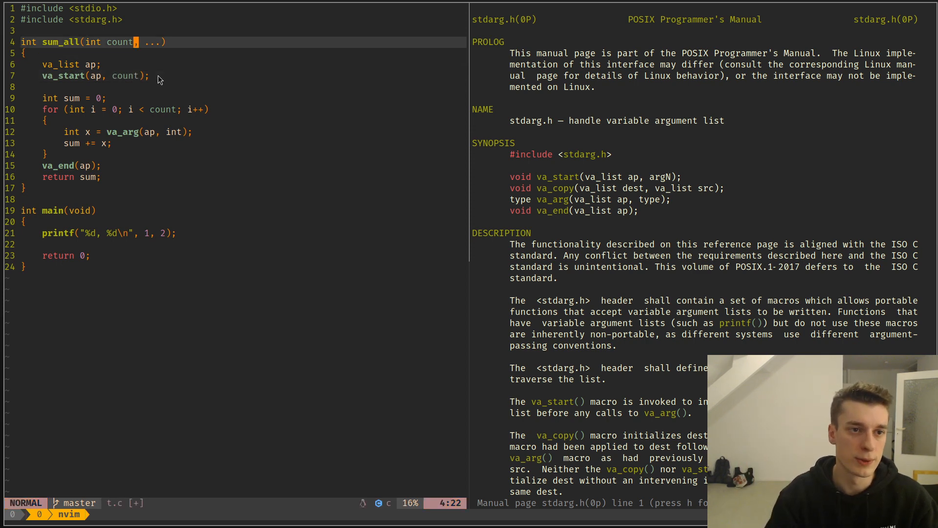
{"action": "key", "text": "v"}
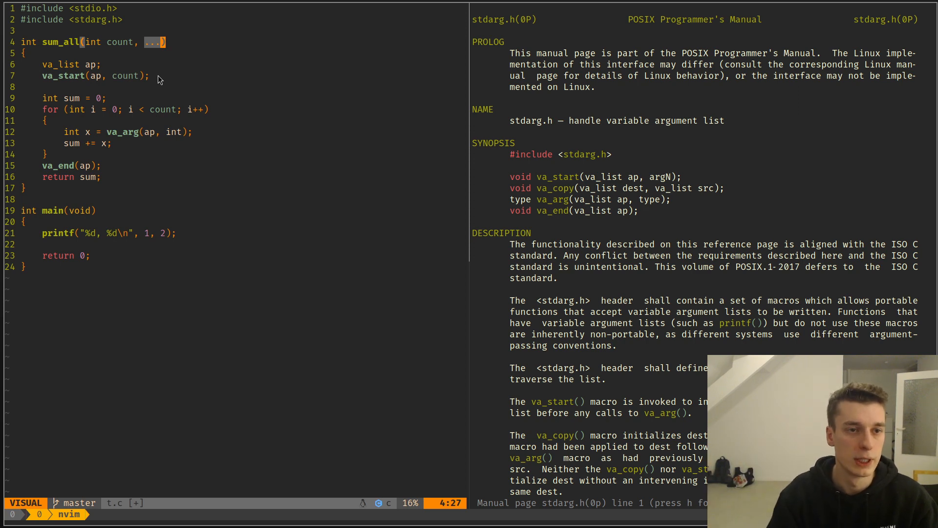
{"action": "key", "text": "Escape"}
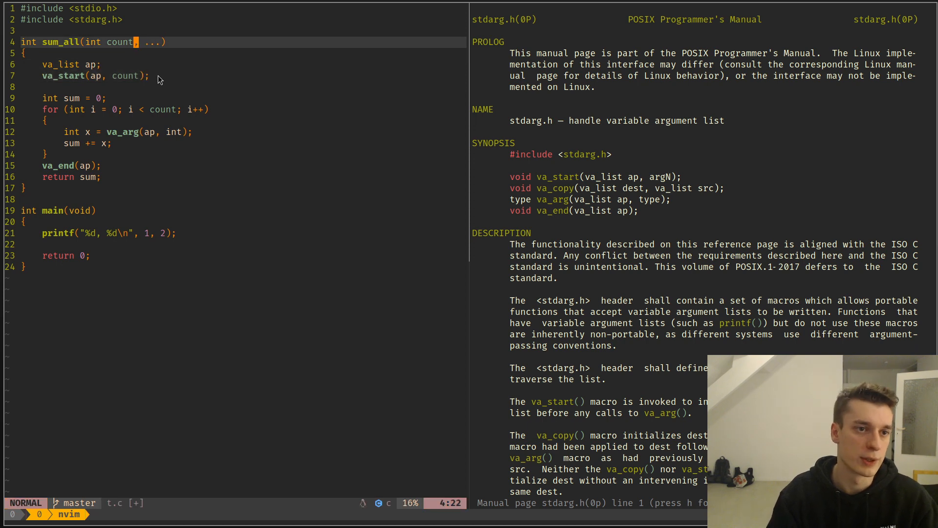
{"action": "type", "text": "int"}
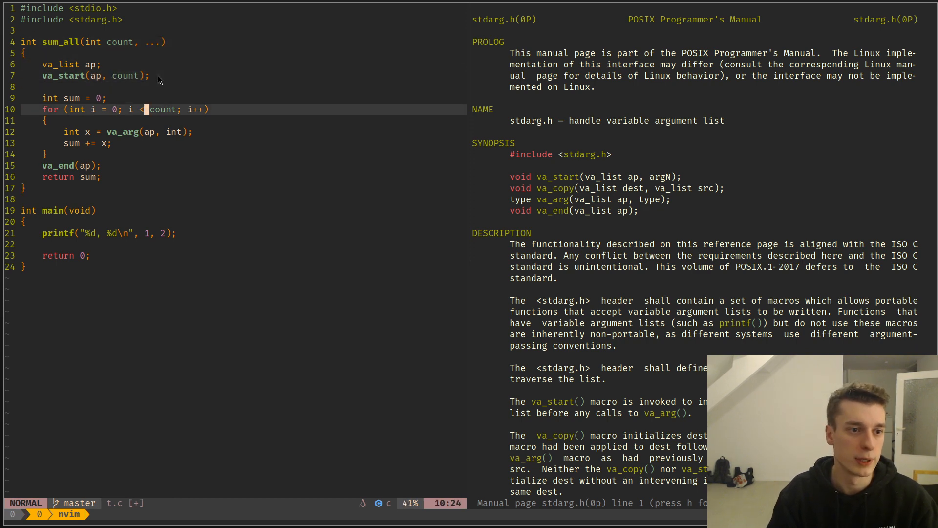
Add a blank line after the loop and highlight the va_arg macro name
{"action": "key", "text": "V"}
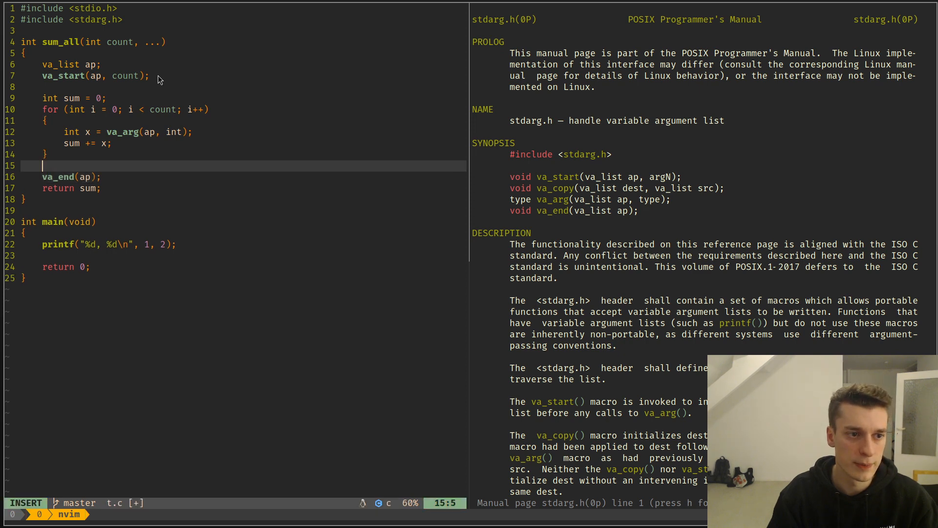
{"action": "key", "text": "Escape"}
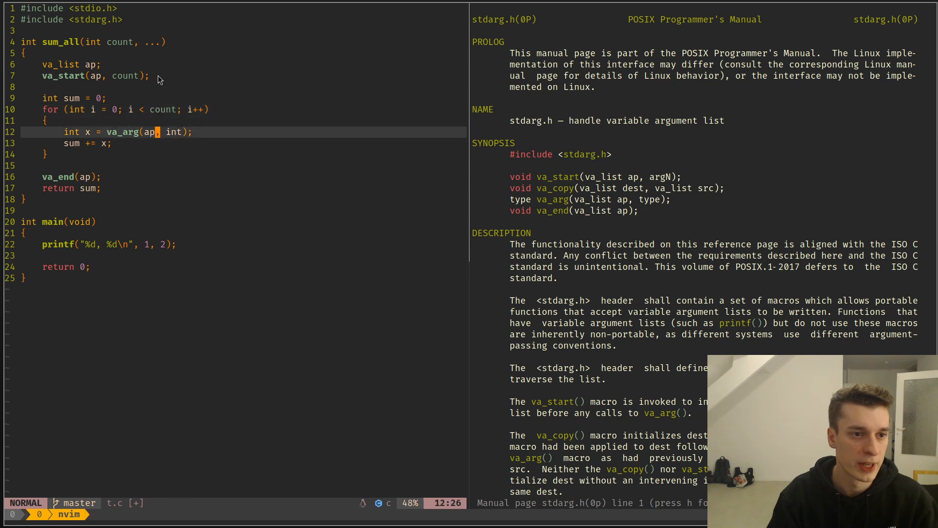
{"action": "key", "text": "b"}
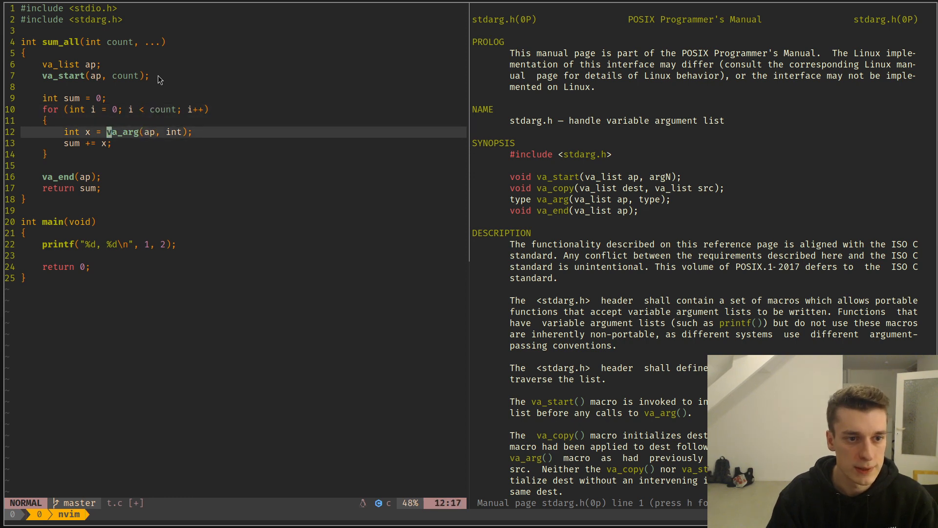
{"action": "key", "text": "v"}
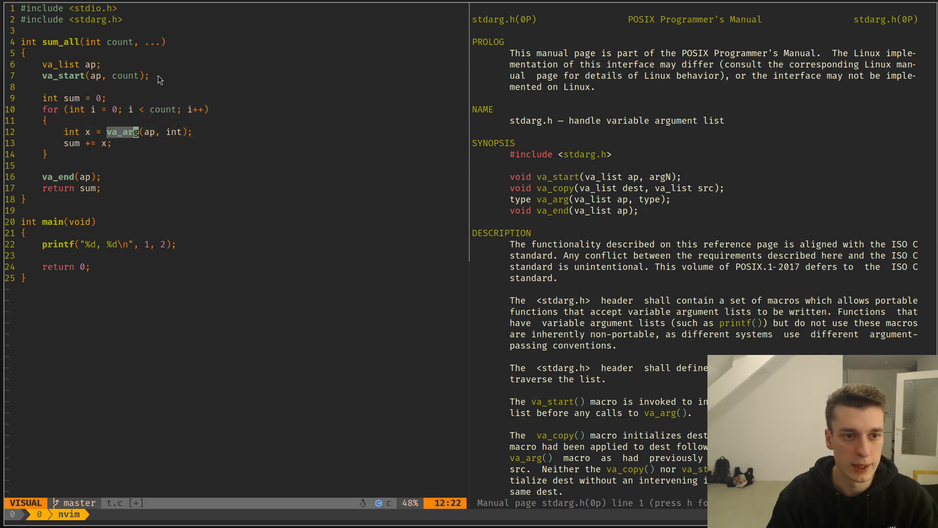
{"action": "key", "text": "Escape"}
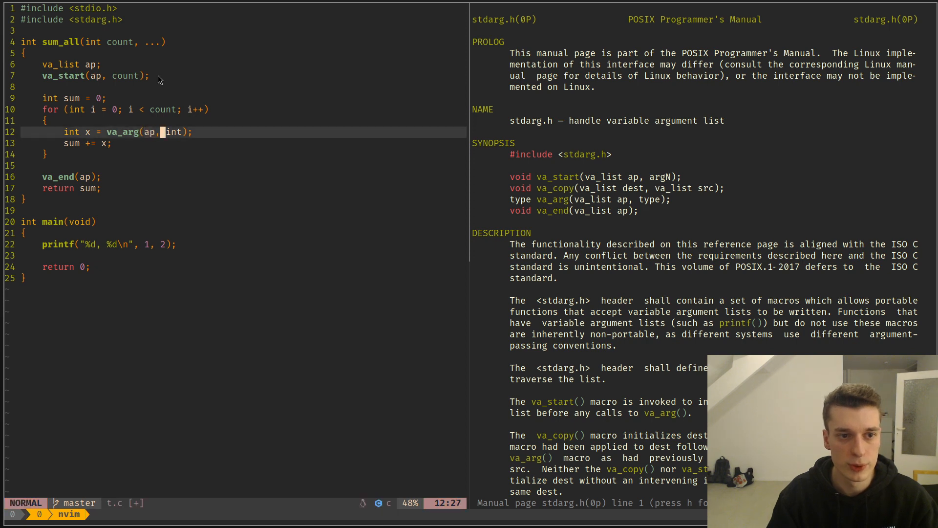
Highlight va_arg's int type argument and the int x declaration, then save t.c
{"action": "key", "text": "v"}
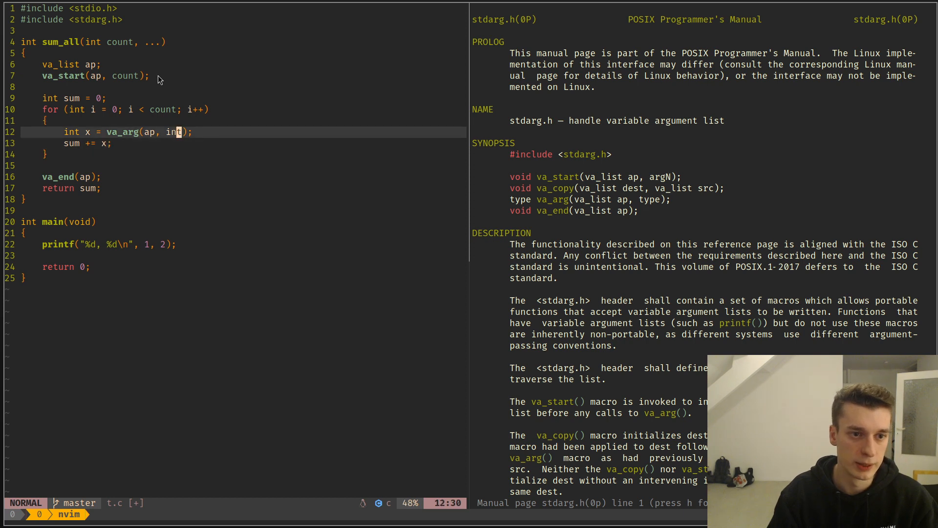
{"action": "key", "text": "v"}
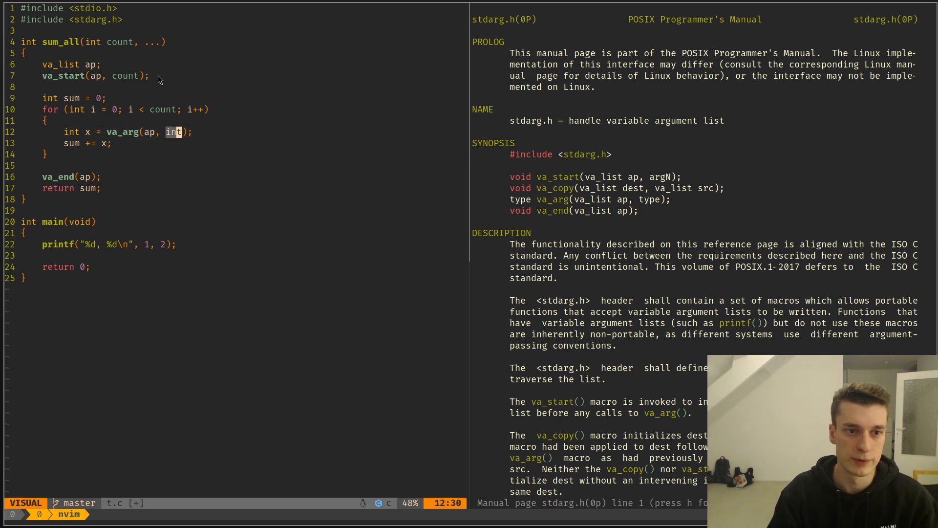
{"action": "key", "text": "Escape"}
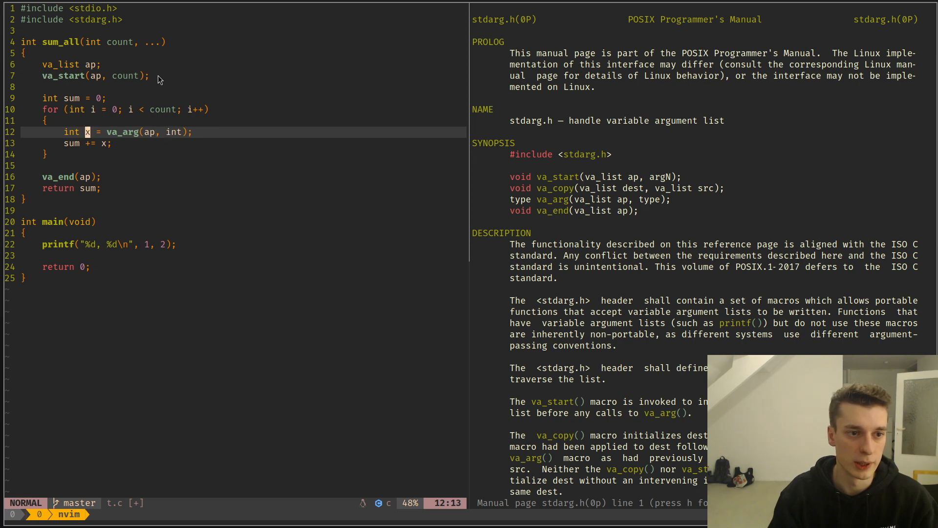
{"action": "key", "text": "v"}
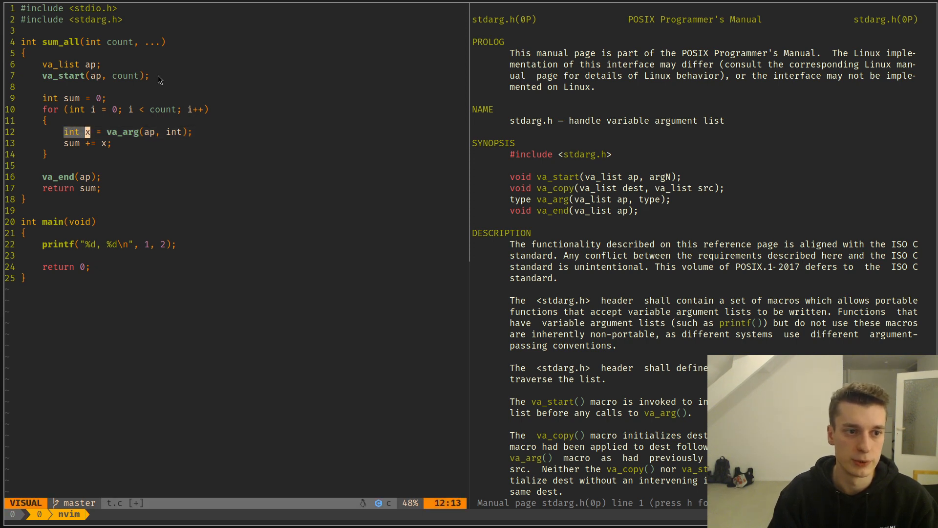
{"action": "key", "text": "Escape"}
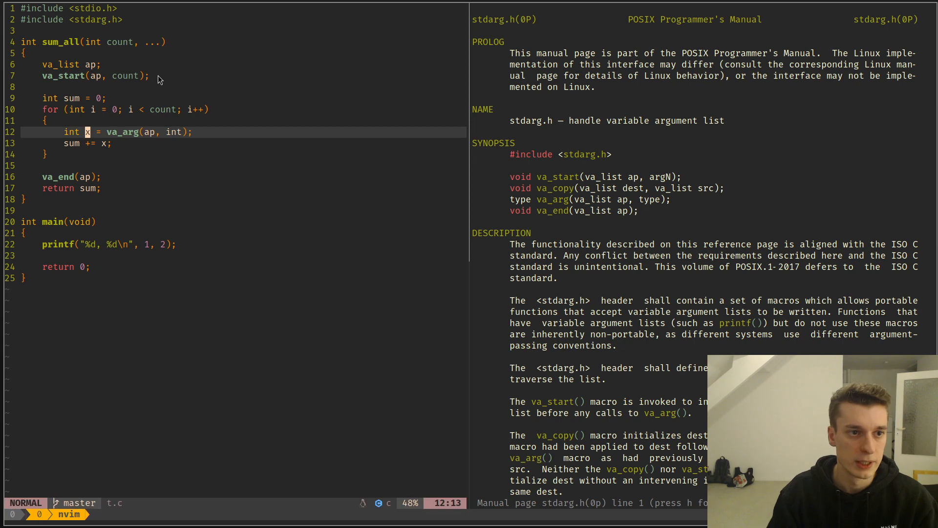
Add printf("%d\n", sum_all(3, 5, 6, 7)) to main, save, then compile and run
{"action": "type", "text": "printf(\"%d\\n"}
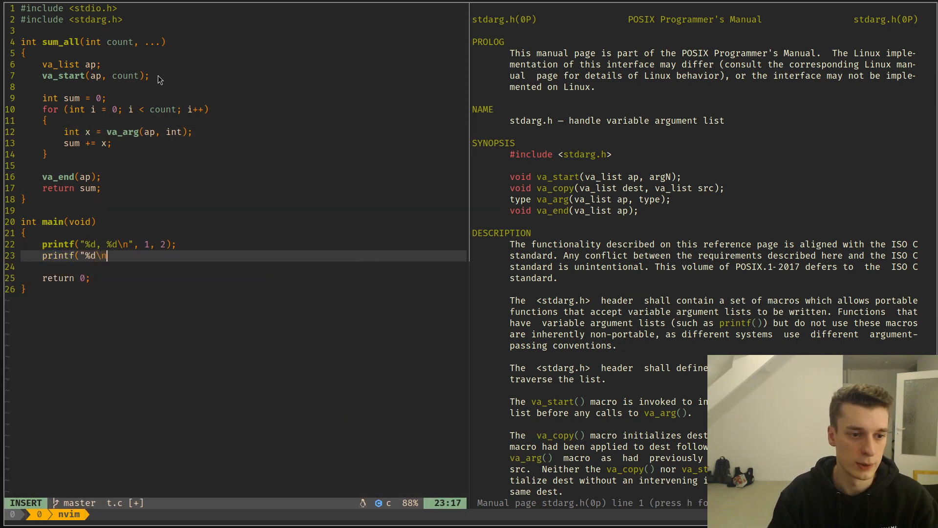
{"action": "type", "text": ", sum_all("}
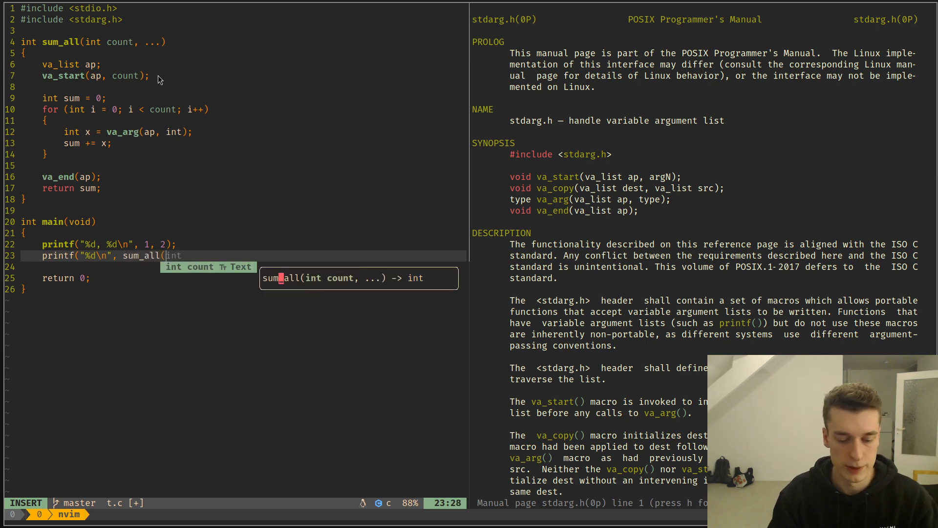
{"action": "type", "text": "3,"}
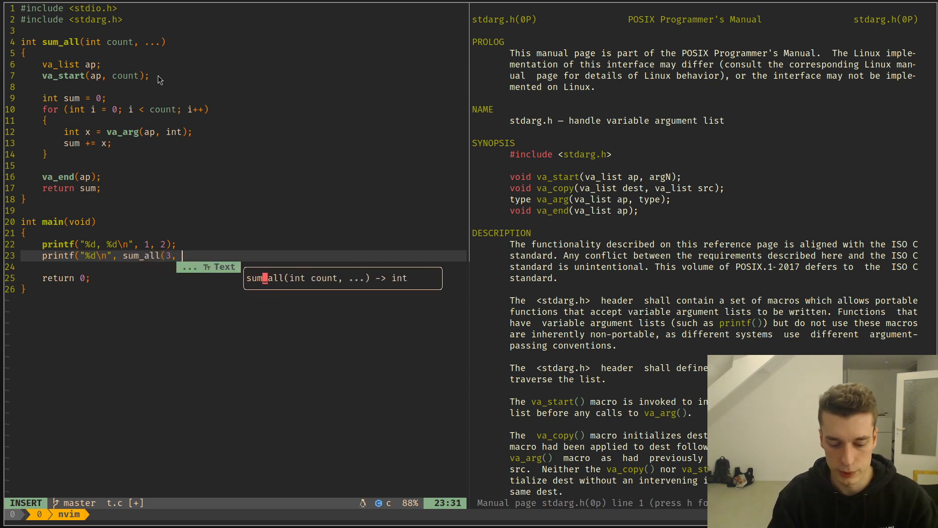
{"action": "type", "text": "5, 6, 7));"}
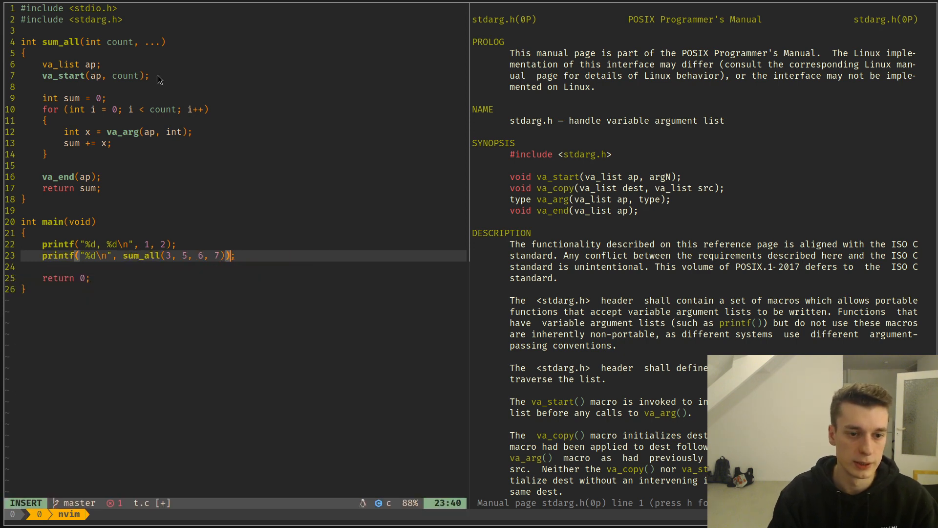
{"action": "key", "text": "Escape"}
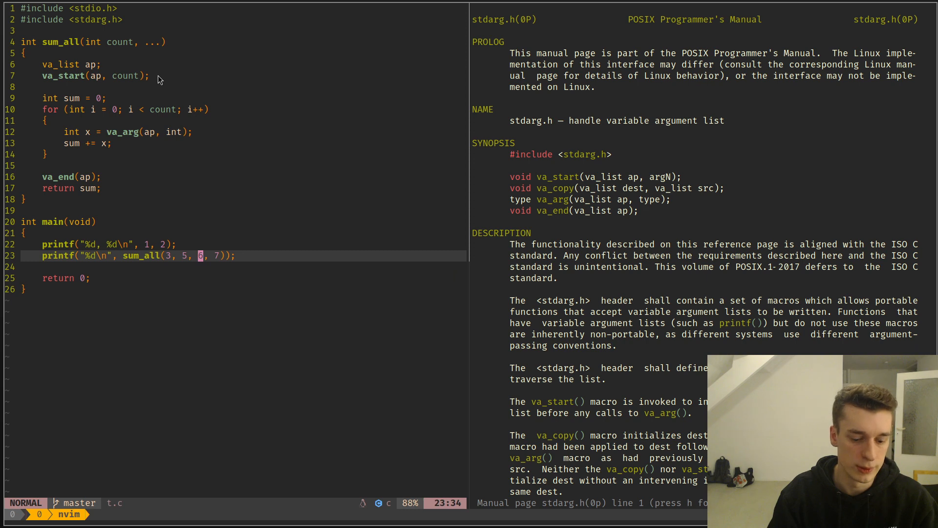
{"action": "key", "text": "q"}
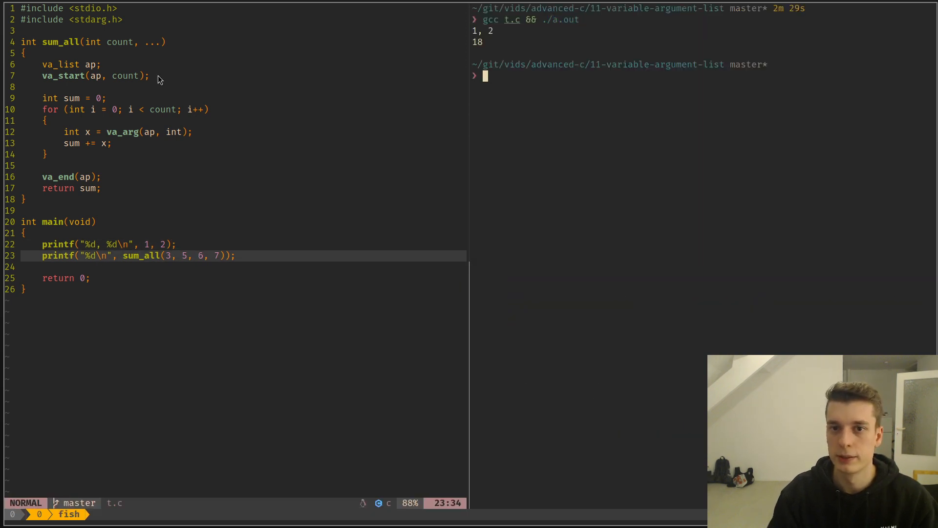
{"action": "mouse_move", "coordinate": [205, 261]}
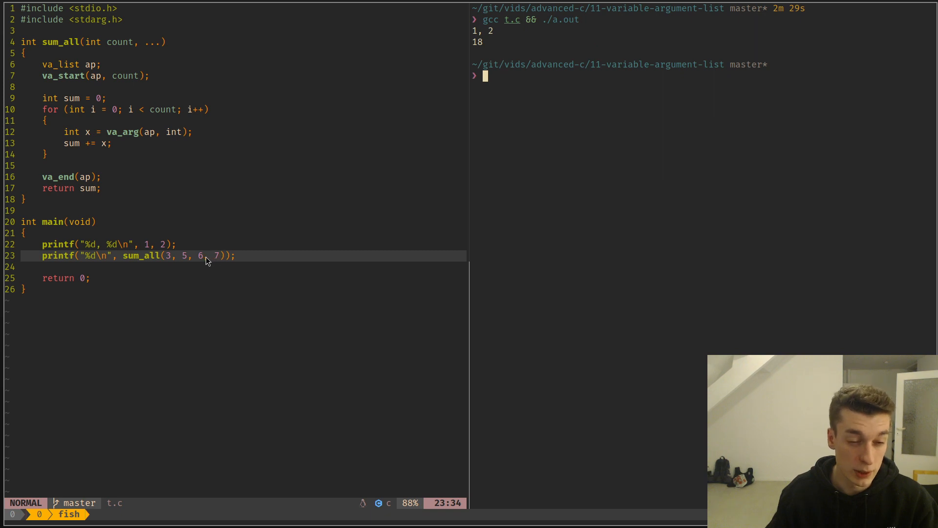
{"action": "mouse_move", "coordinate": [301, 229]}
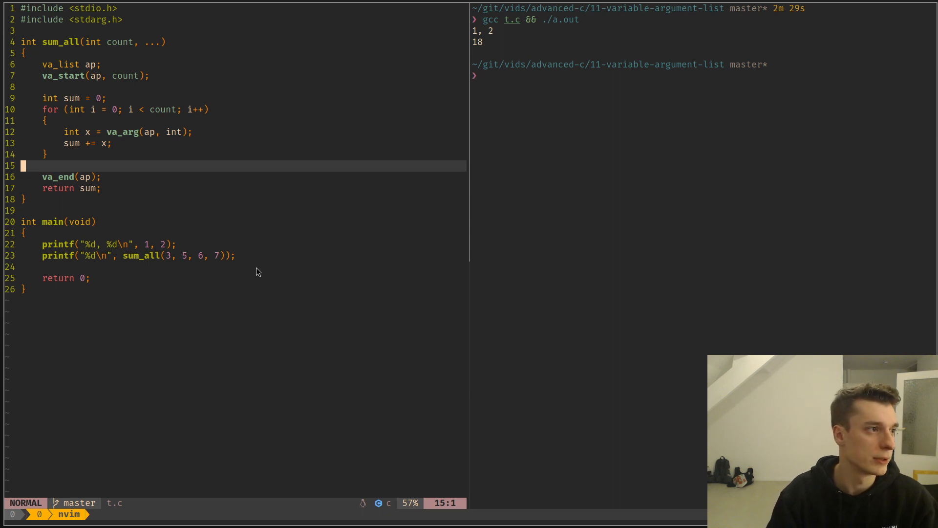
{"action": "mouse_move", "coordinate": [32, 351]}
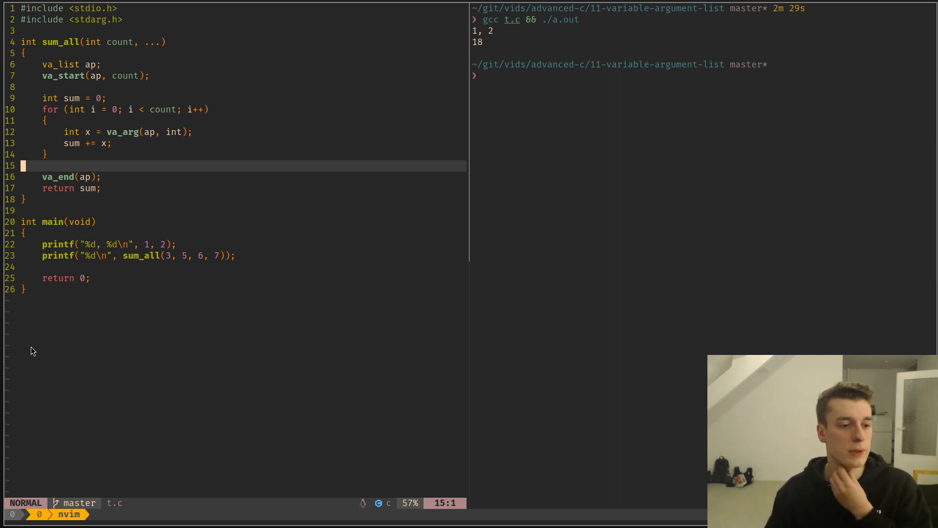
{"action": "mouse_move", "coordinate": [251, 299]}
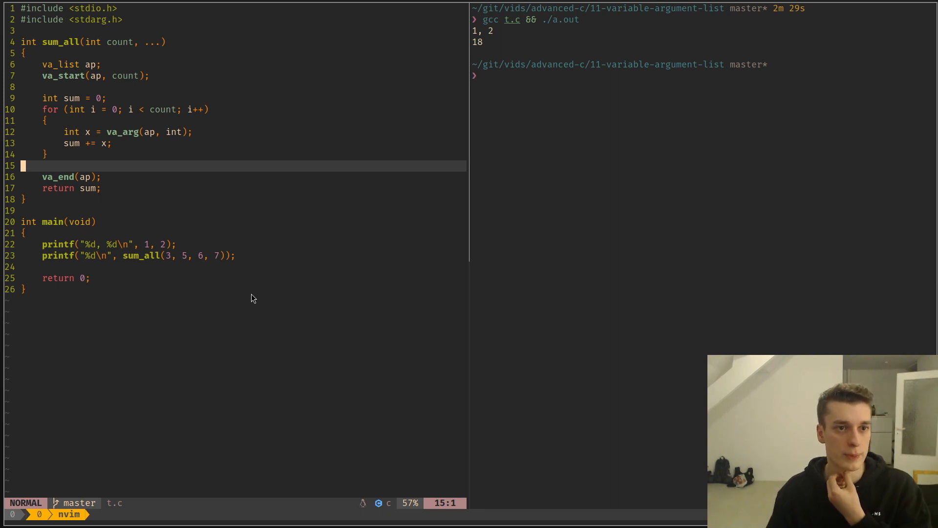
{"action": "mouse_move", "coordinate": [90, 339]}
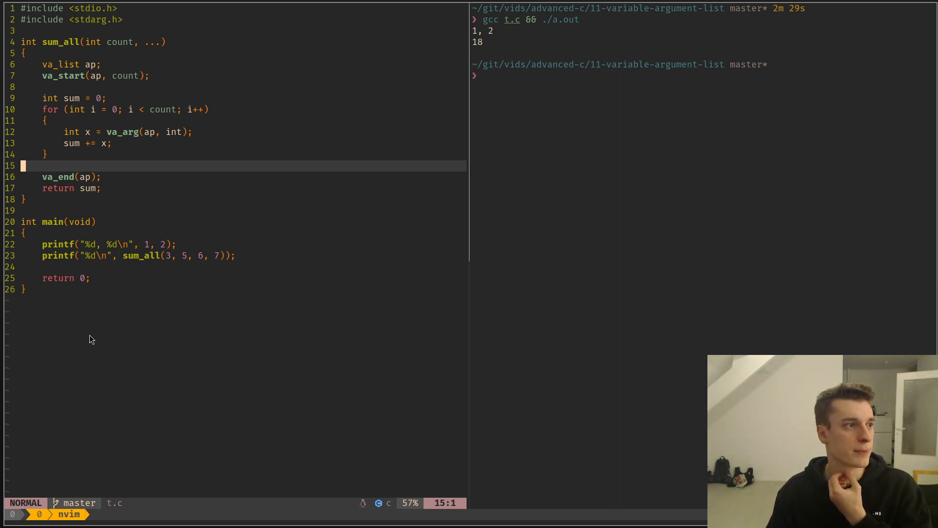